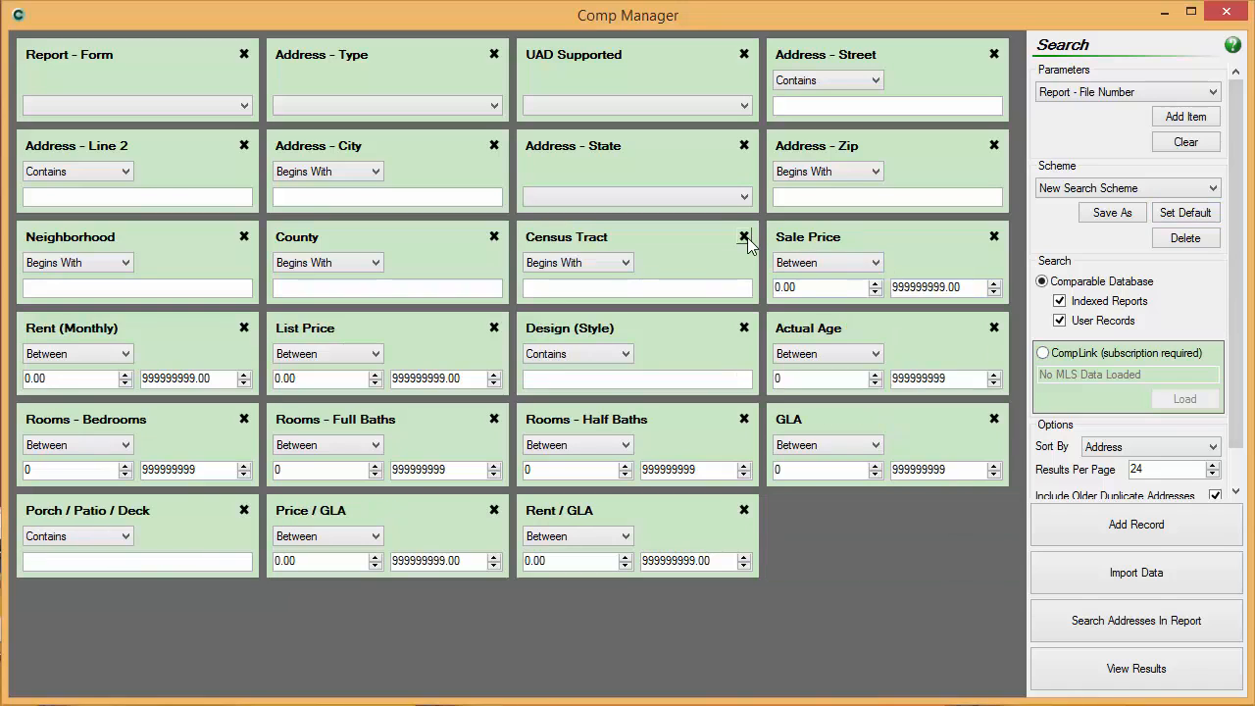
mouse_move(744, 237)
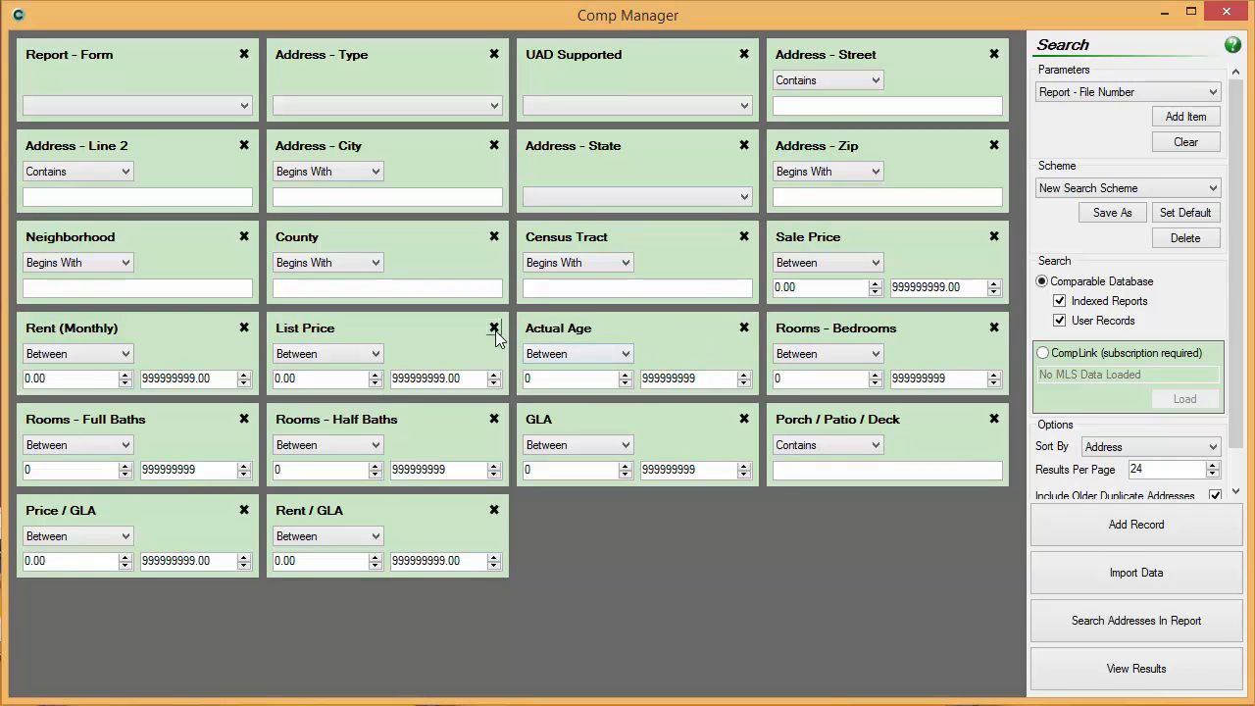
Remove the List Price tile from the search criteria.
click(494, 327)
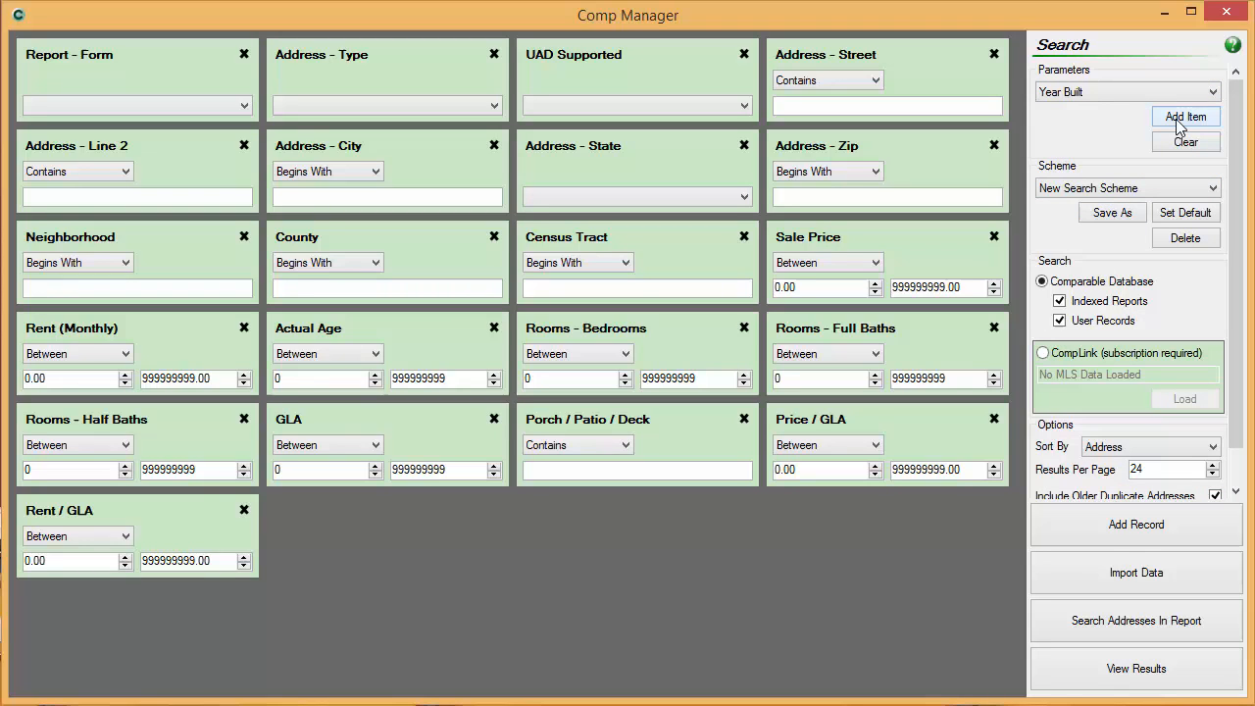
Add Year Built as a between-range criterion tile.
click(1184, 116)
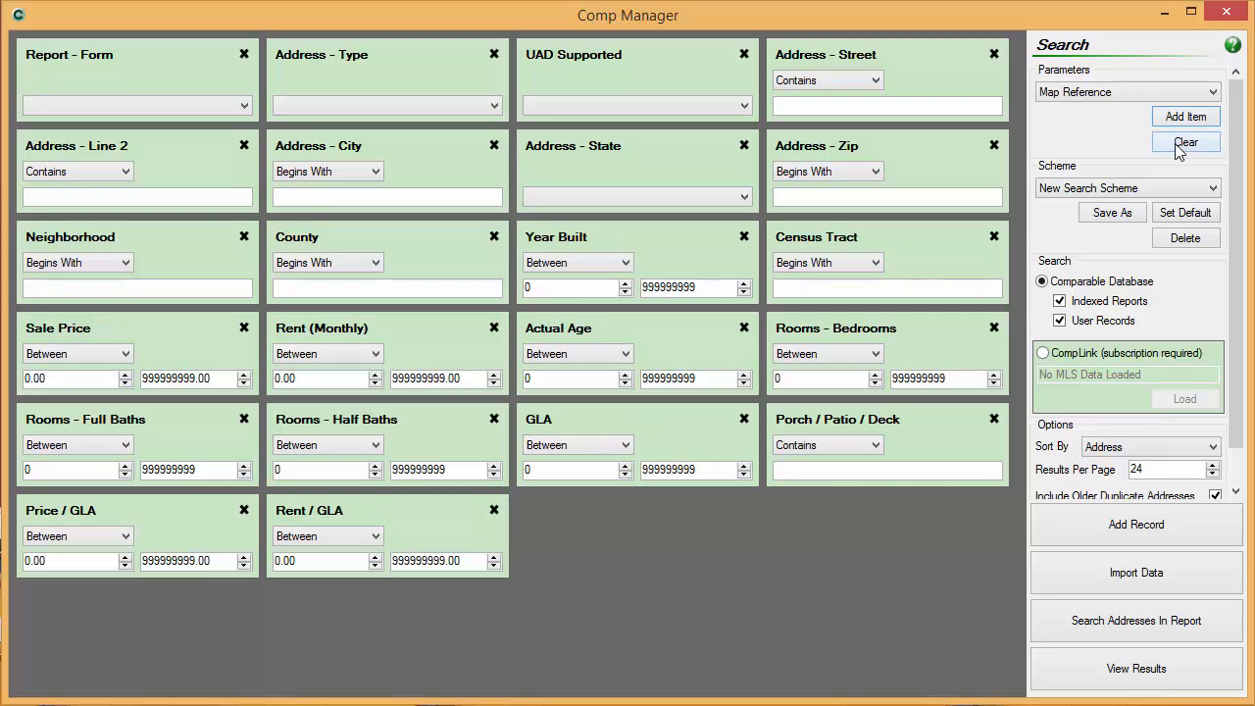
click(1185, 141)
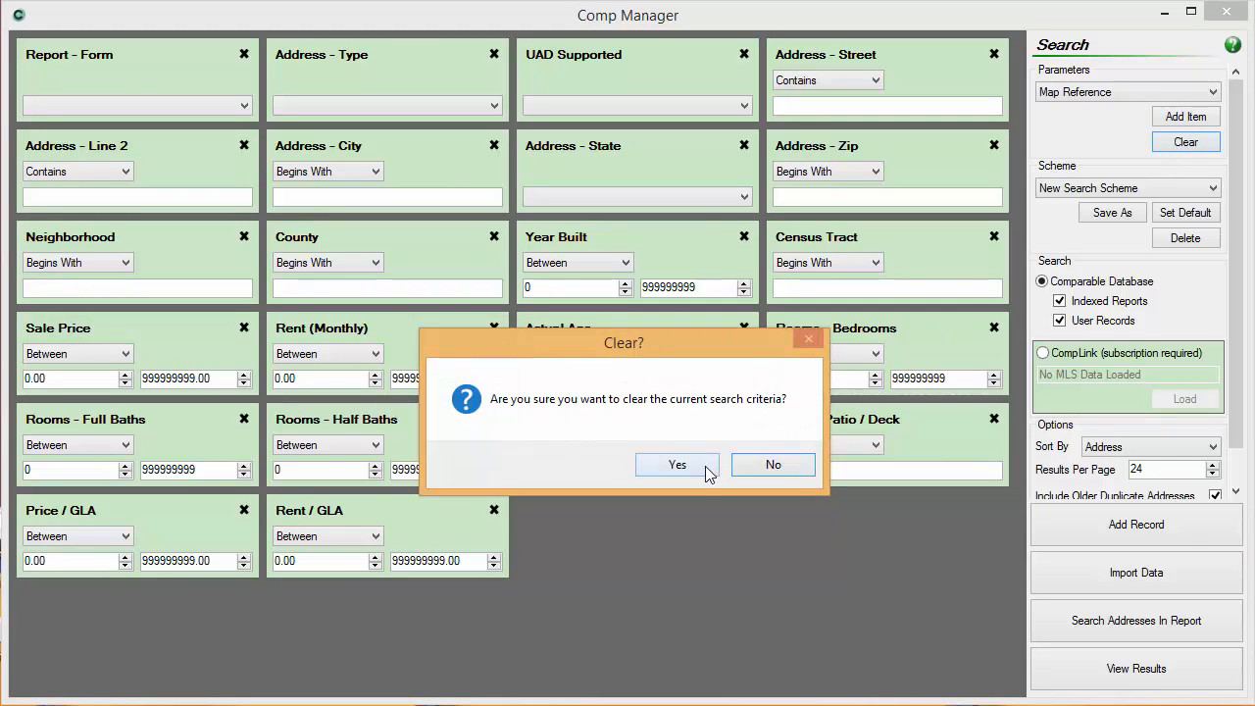
click(676, 464)
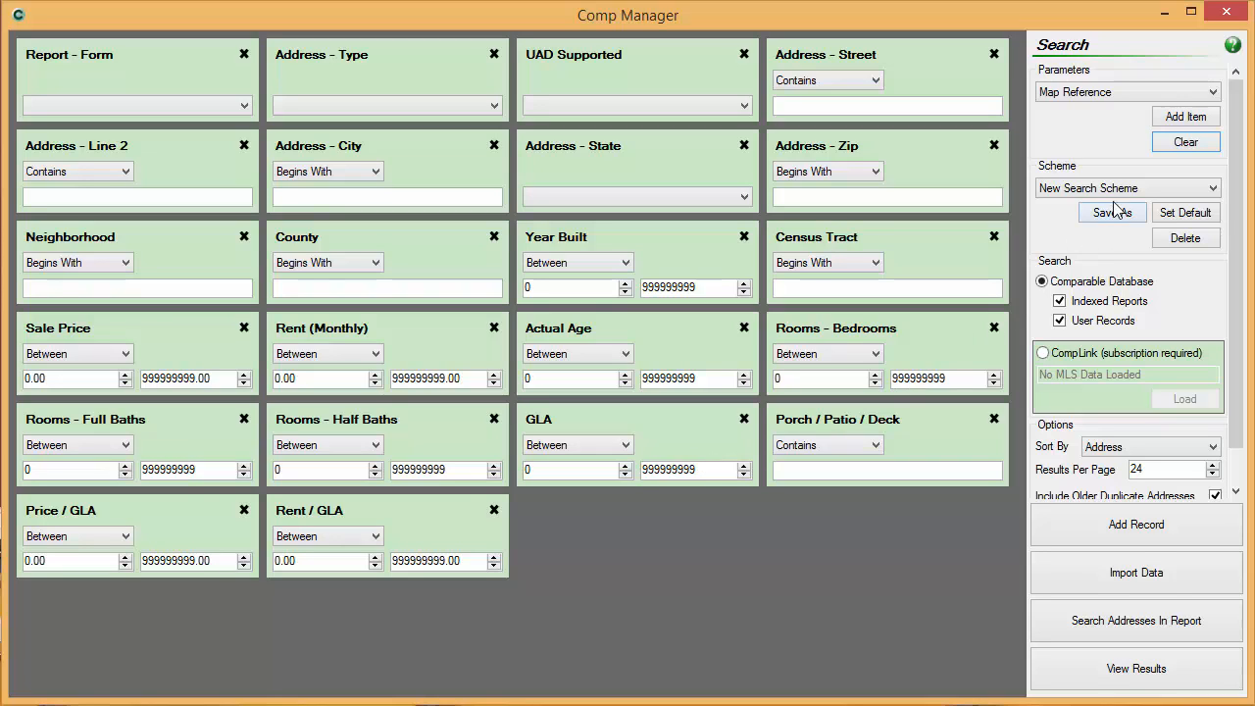
Save the customized tiles as scheme '1004', then reload New Search Scheme.
click(1110, 212)
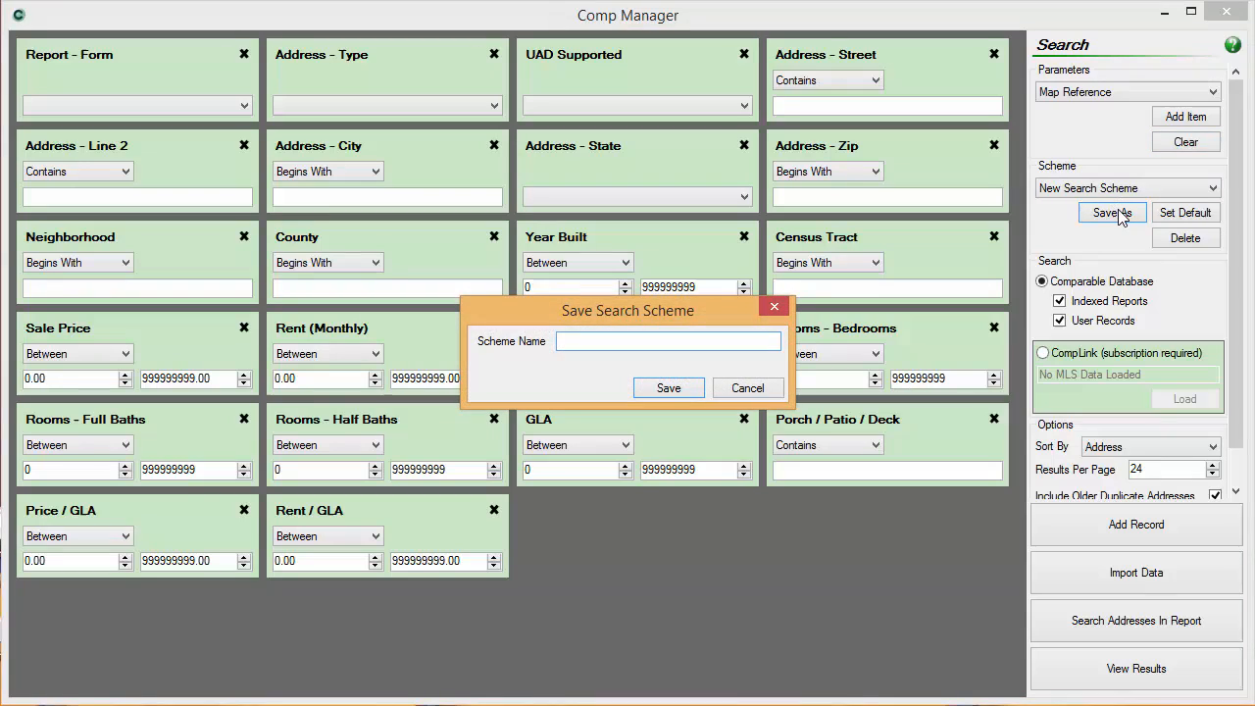
text(1000)
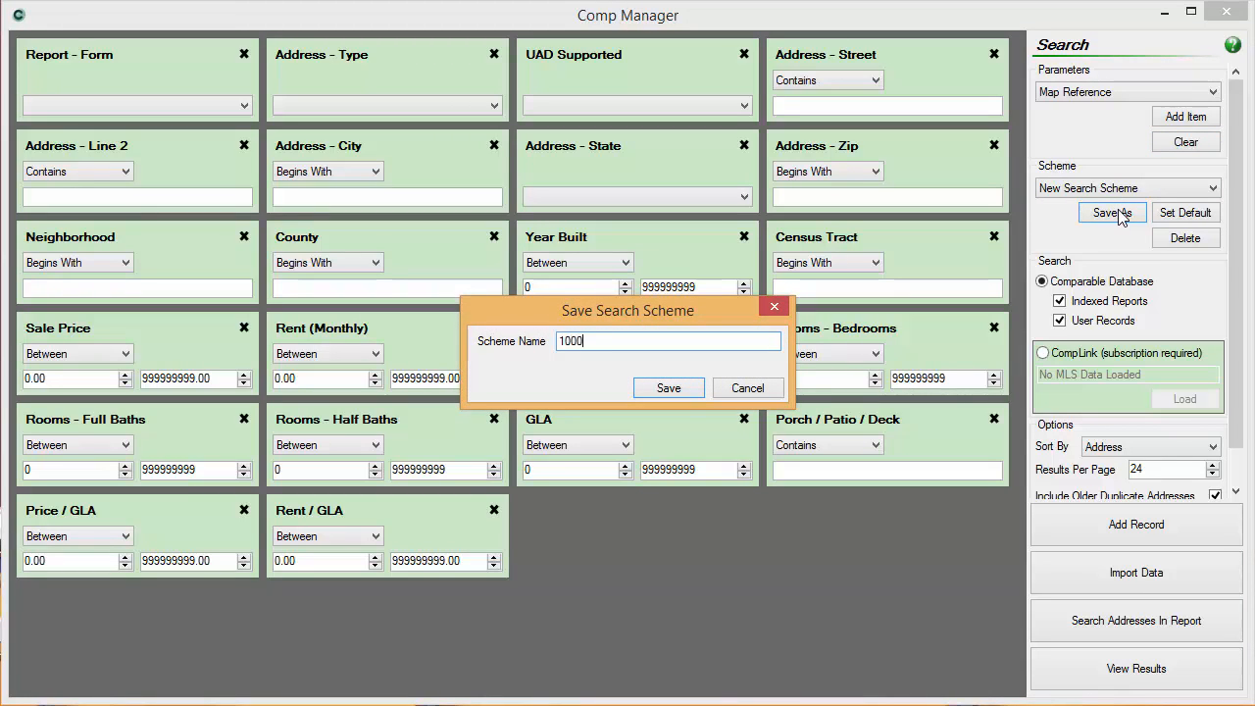
click(668, 387)
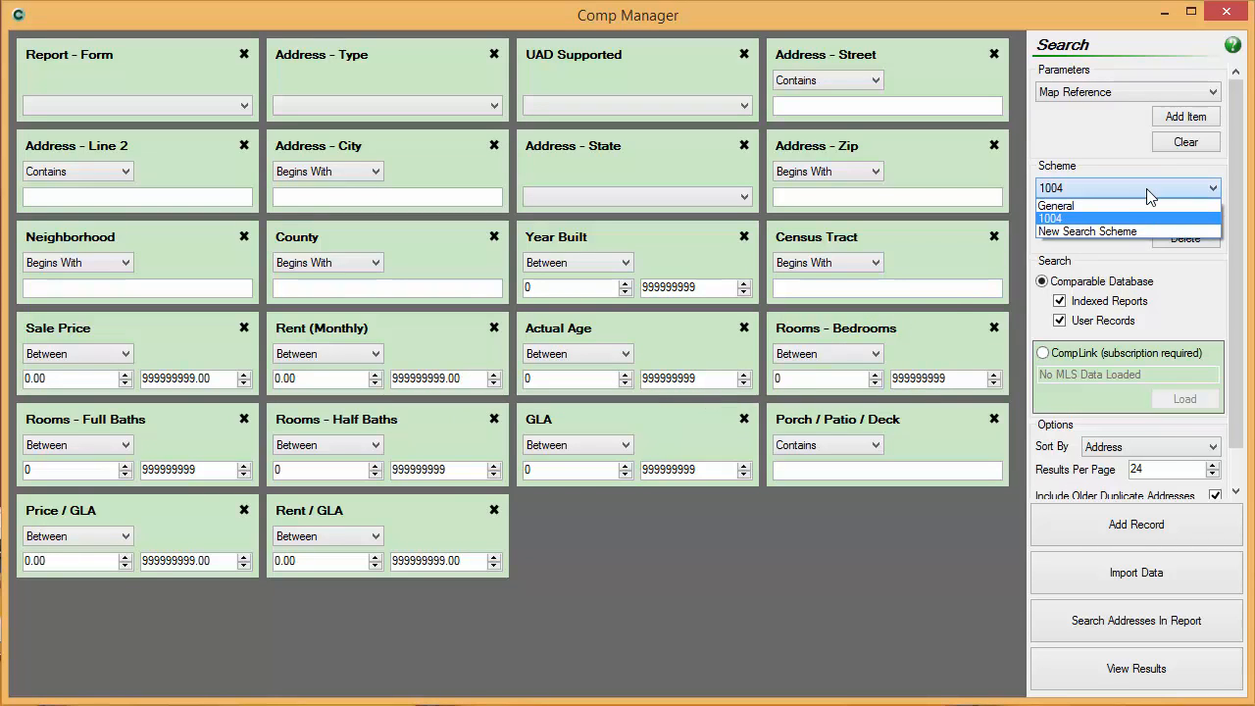
click(1087, 231)
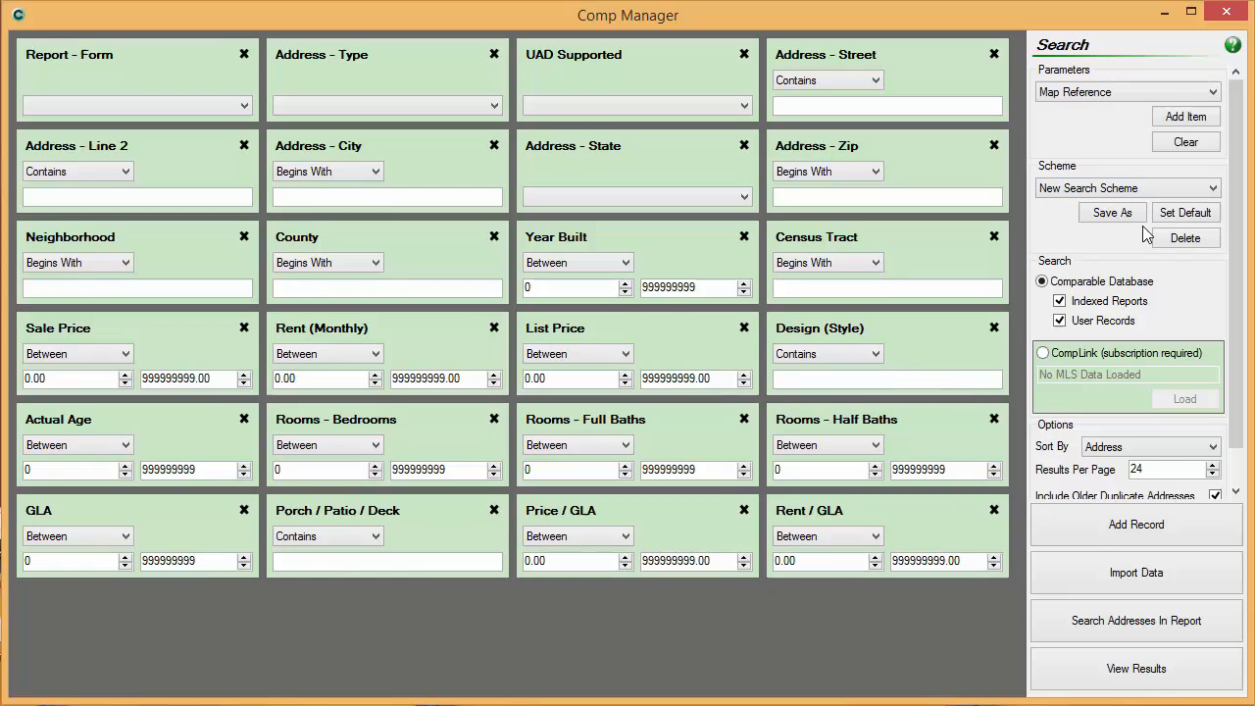